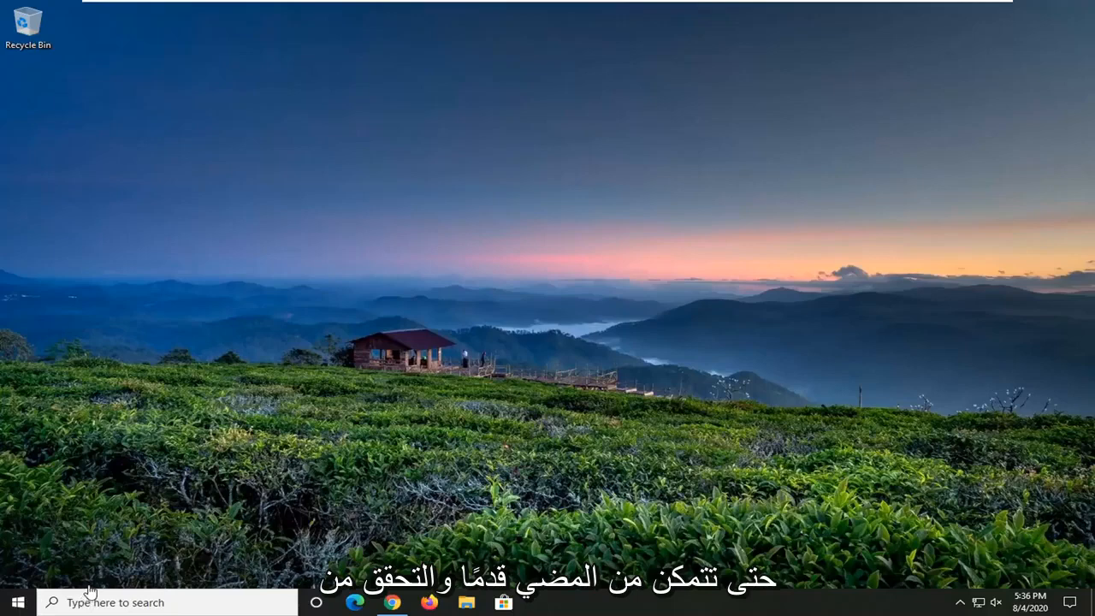
{"action": "mouse_move", "coordinate": [668, 297]}
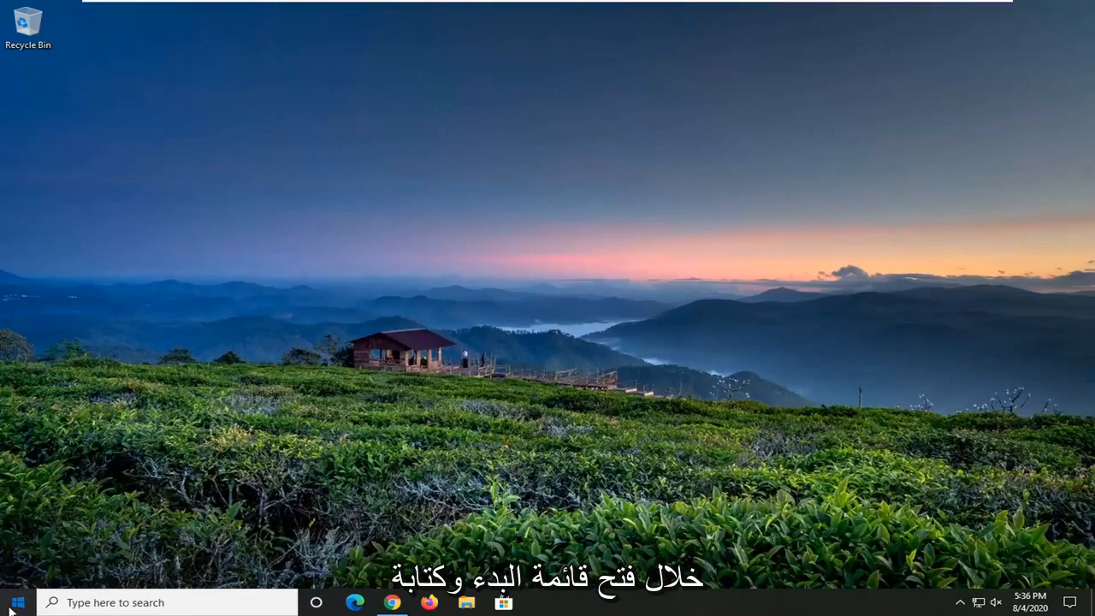
Search the Start menu for "group policy" and launch Edit group policy
{"action": "left_click", "coordinate": [17, 603]}
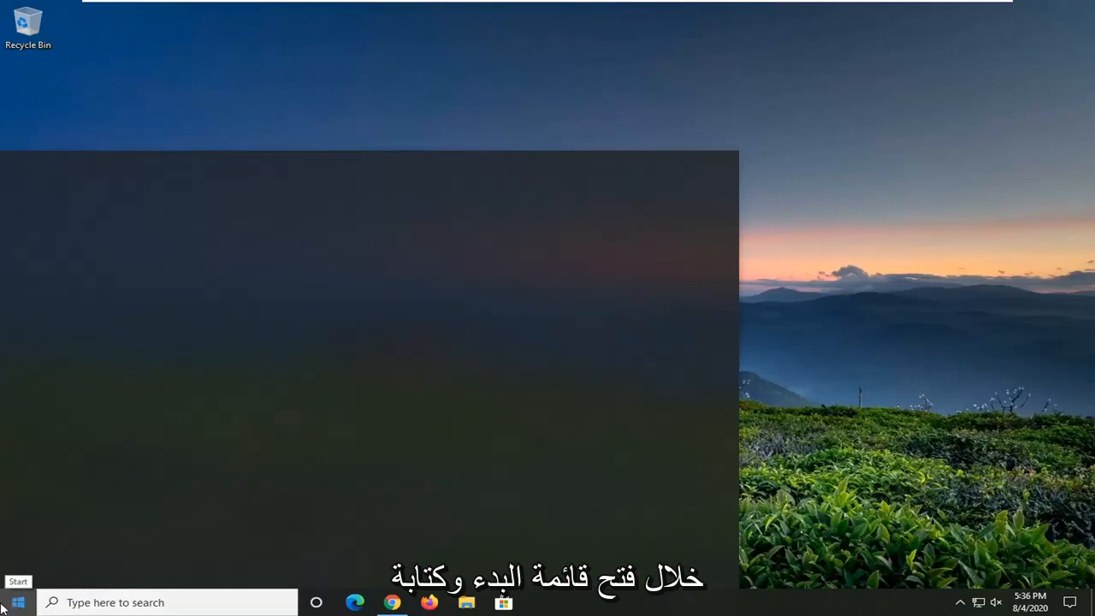
{"action": "left_click", "coordinate": [18, 602]}
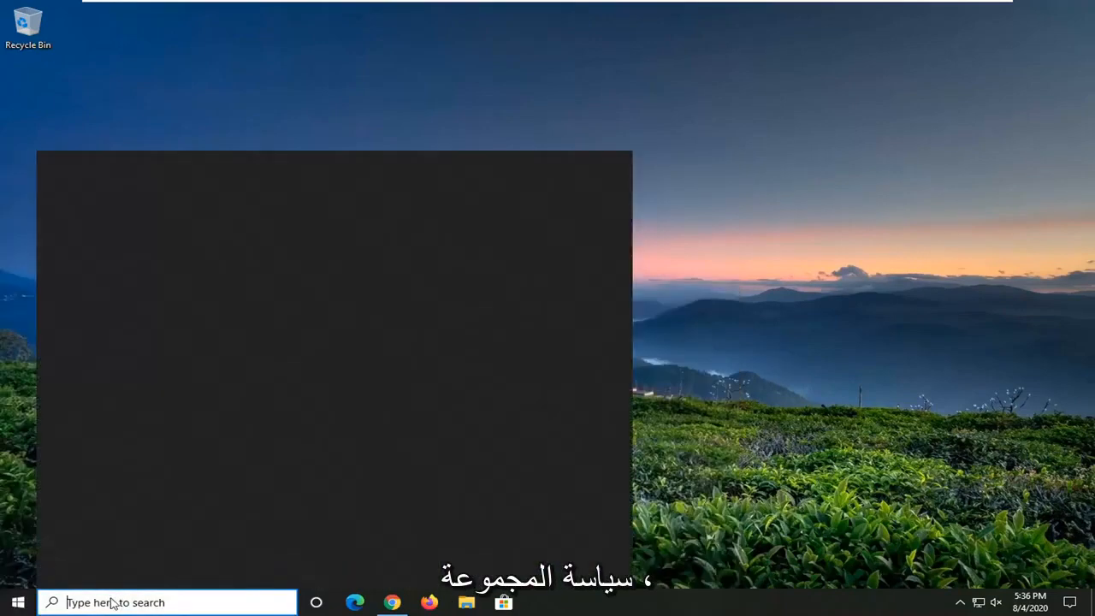
{"action": "type", "text": "group policy"}
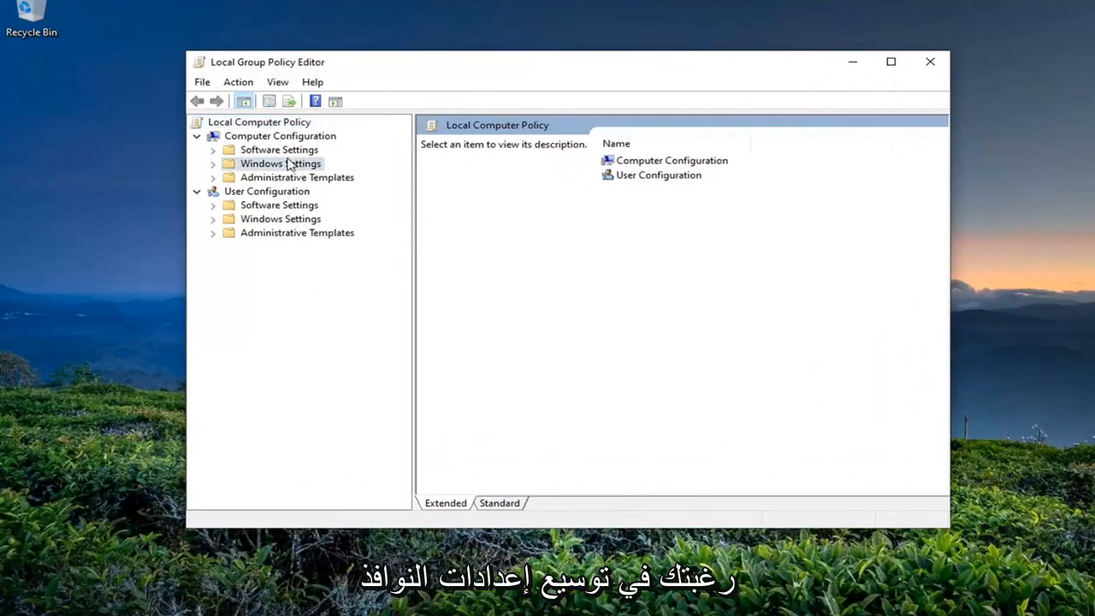
Expand Computer Configuration > Administrative Templates > Windows Components and select Microsoft Defender Antivirus
{"action": "double_click", "coordinate": [281, 163]}
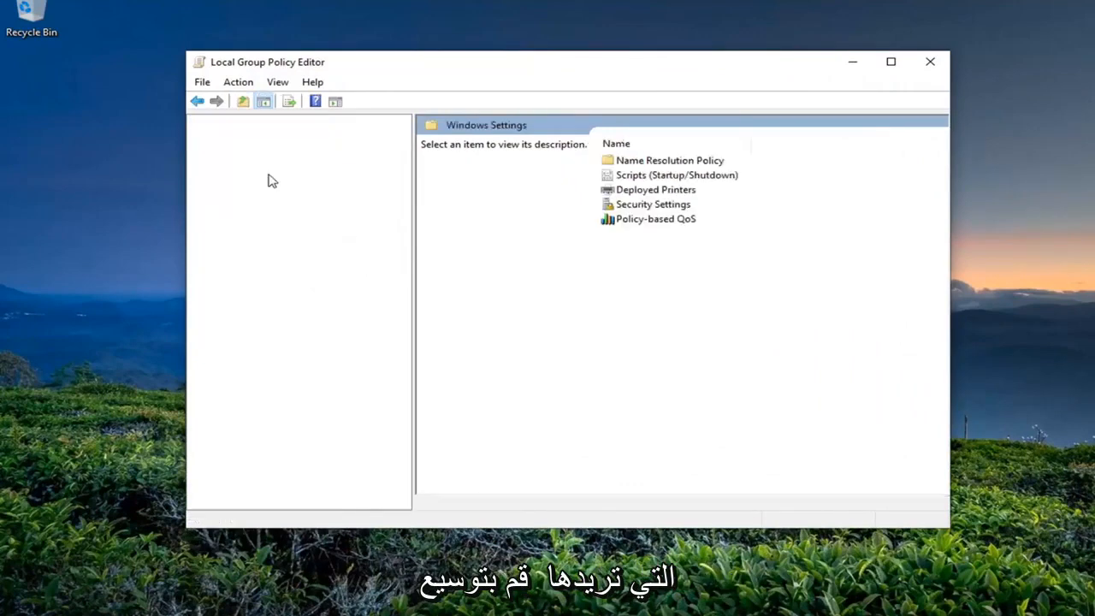
{"action": "left_click", "coordinate": [297, 177]}
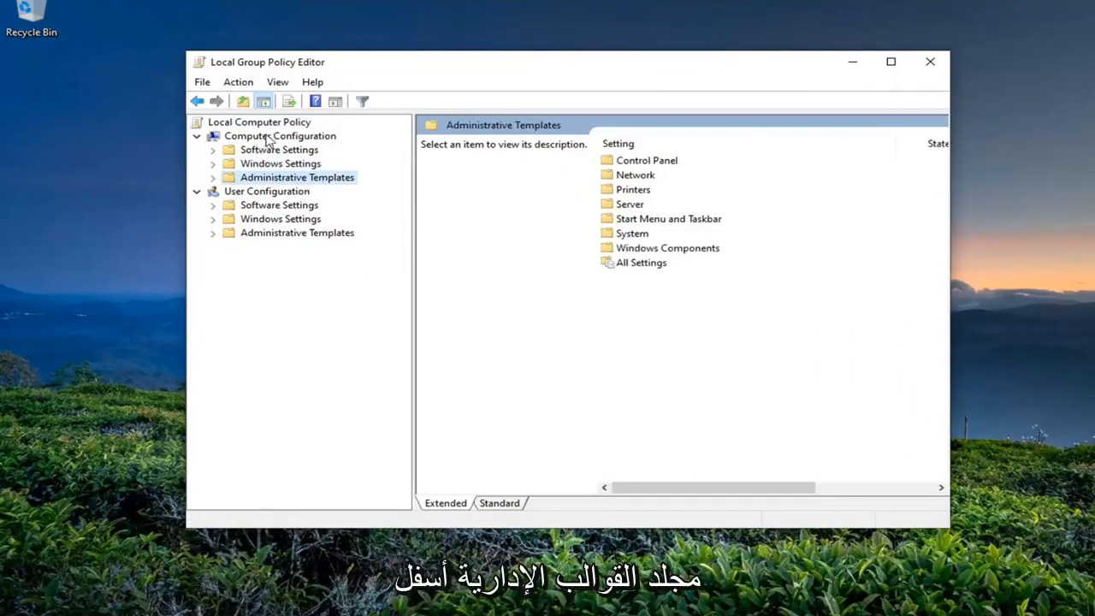
{"action": "double_click", "coordinate": [297, 177]}
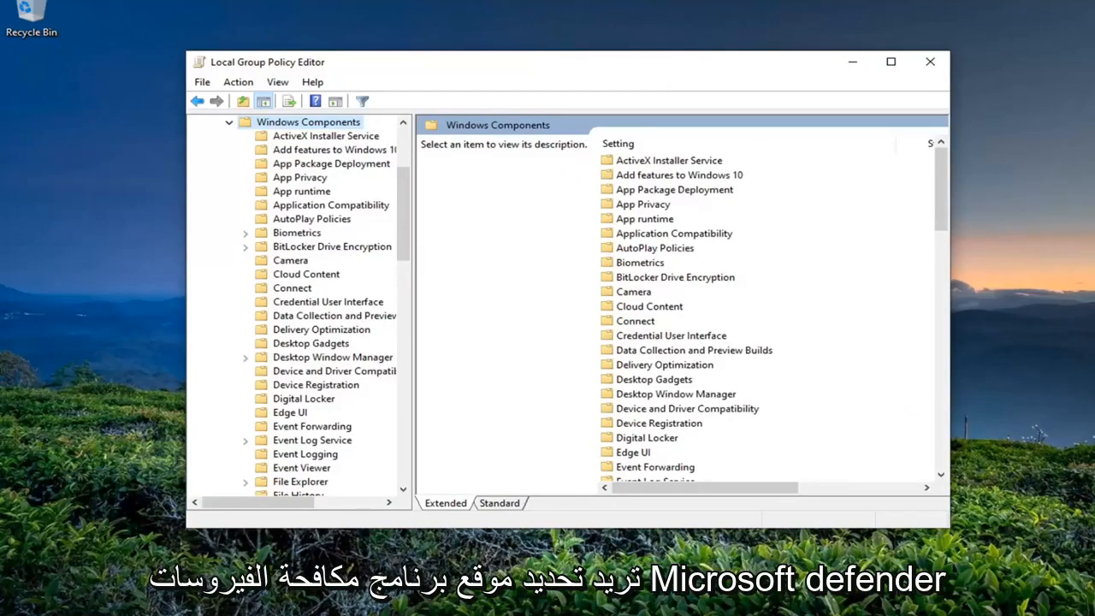
{"action": "scroll", "scroll_direction": "down", "scroll_amount": 3}
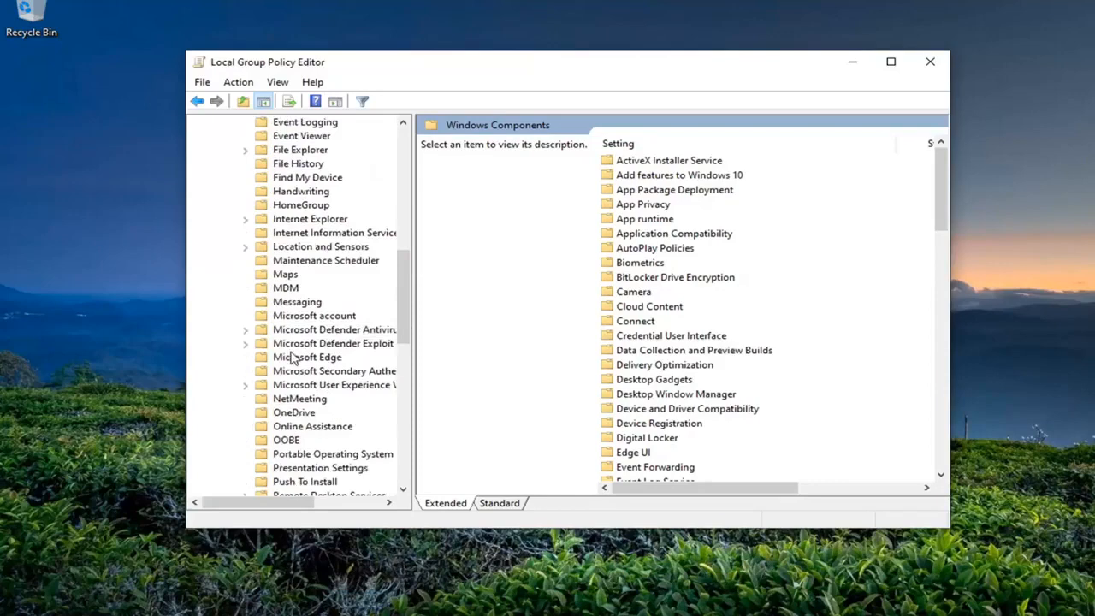
{"action": "left_click", "coordinate": [334, 330]}
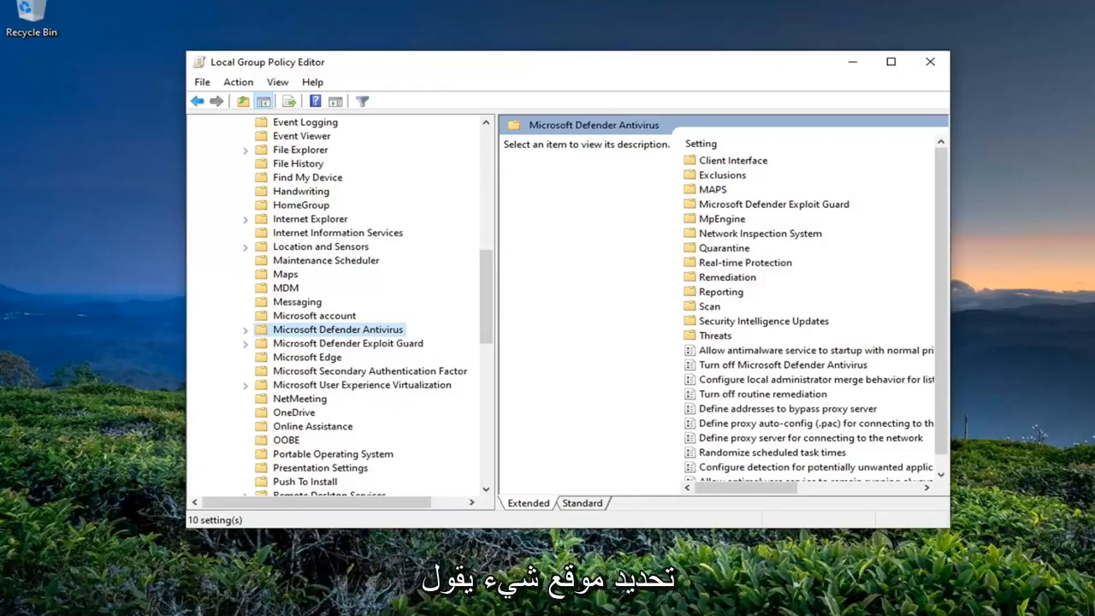
Select and open the 'Turn off Microsoft Defender Antivirus' setting's edit dialog
{"action": "left_click", "coordinate": [782, 364]}
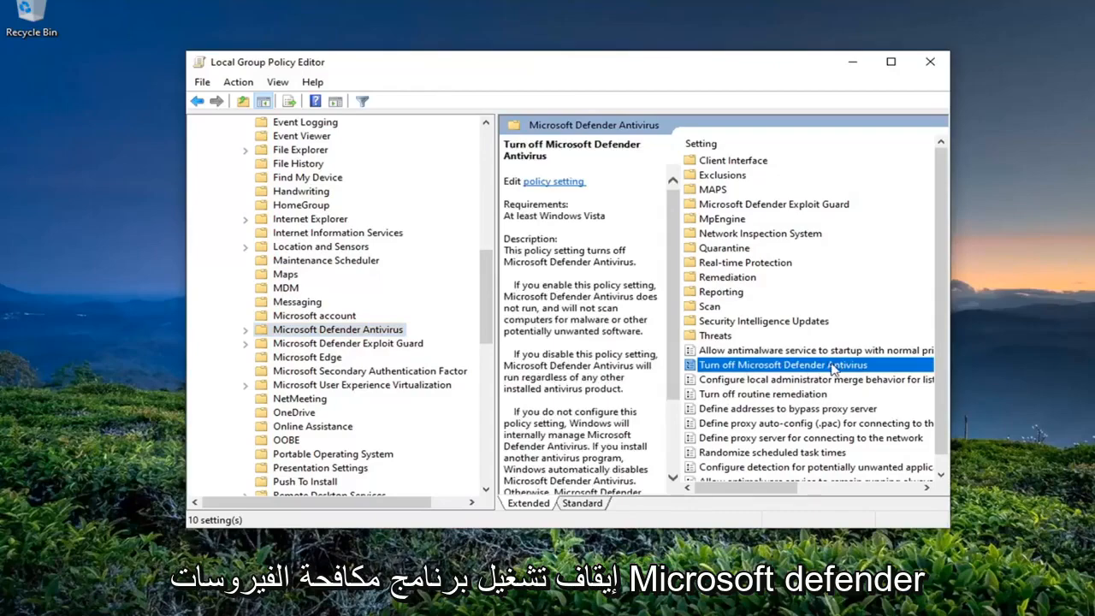
{"action": "double_click", "coordinate": [783, 364]}
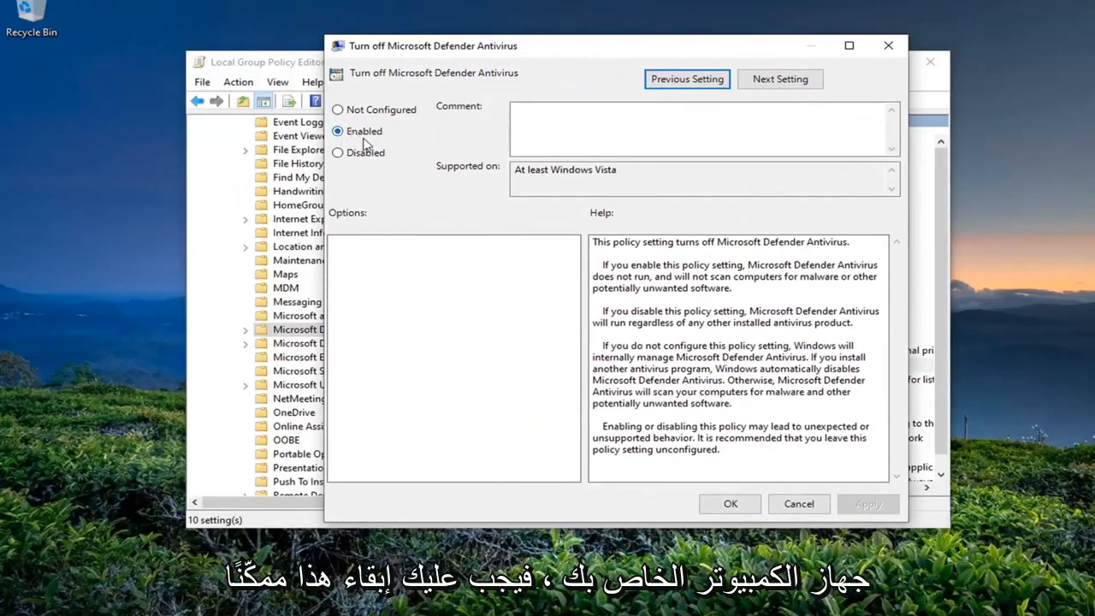
Choose Disabled for 'Turn off Microsoft Defender Antivirus' and apply the change
{"action": "left_click", "coordinate": [338, 152]}
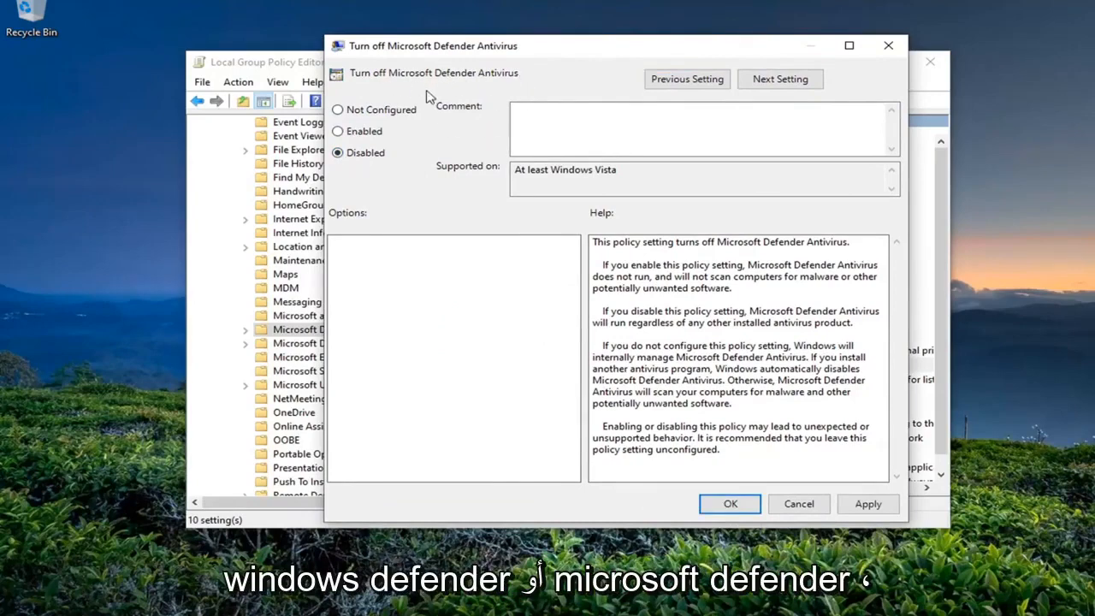
{"action": "mouse_move", "coordinate": [460, 153]}
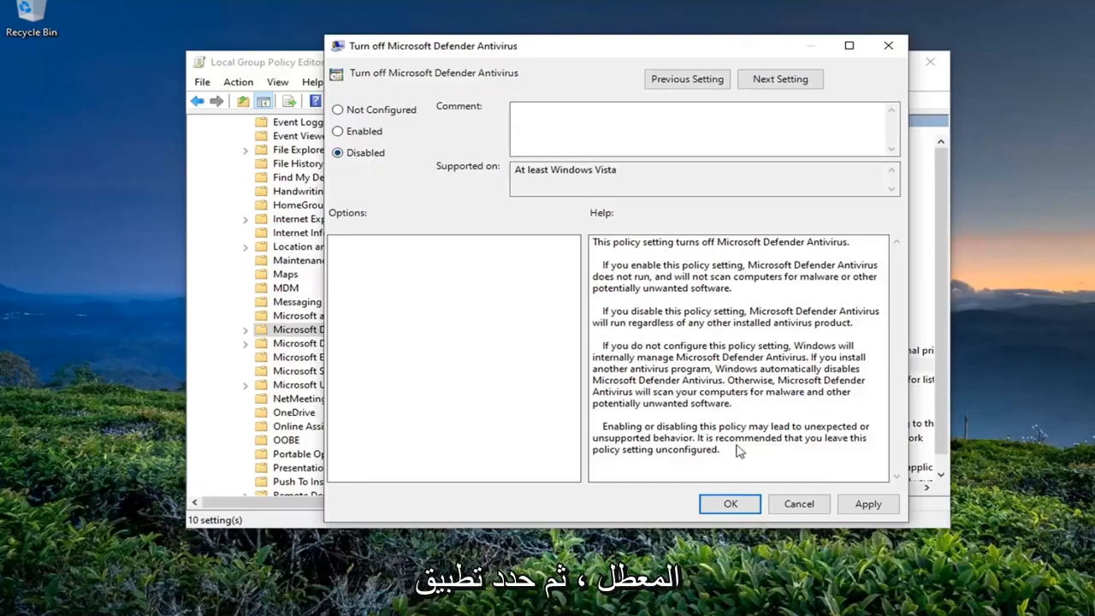
{"action": "left_click", "coordinate": [729, 504]}
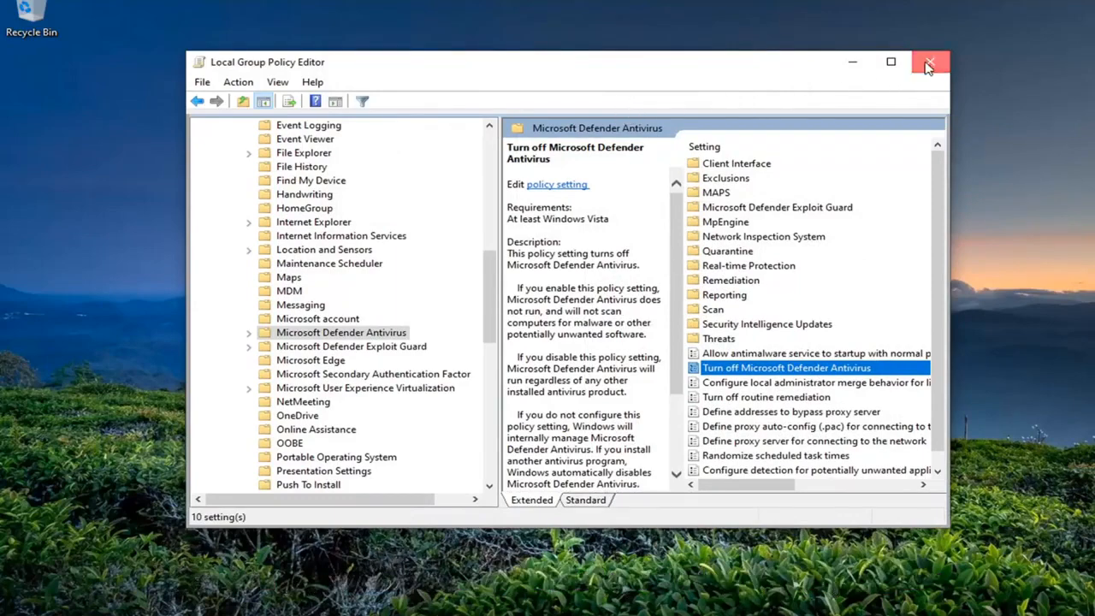
Close the Local Group Policy Editor window from its title bar
{"action": "left_click", "coordinate": [931, 63]}
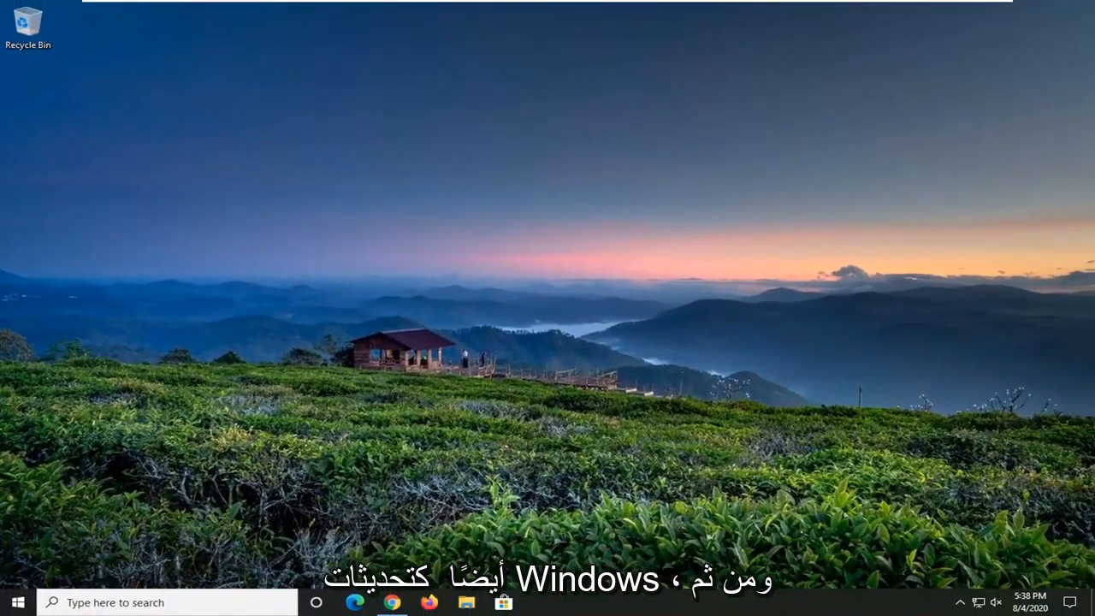